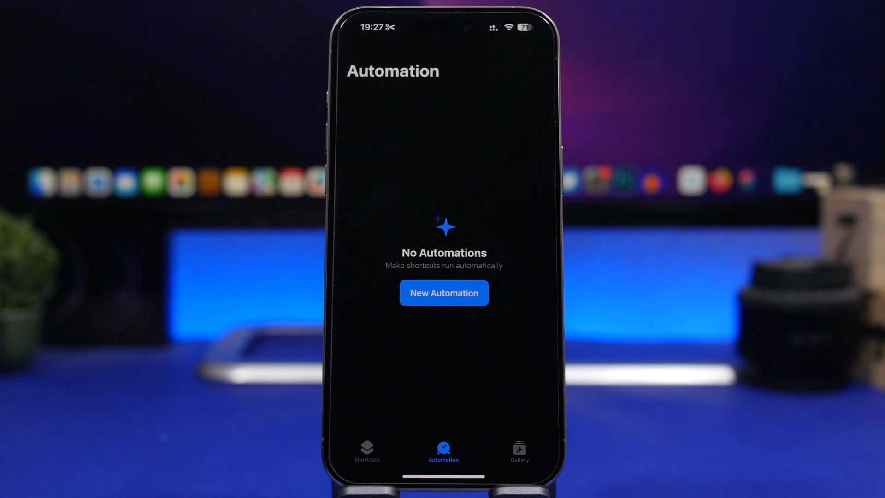
# Step: Tap New Automation on the Automation tab to show the trigger types
pyautogui.click(444, 293)
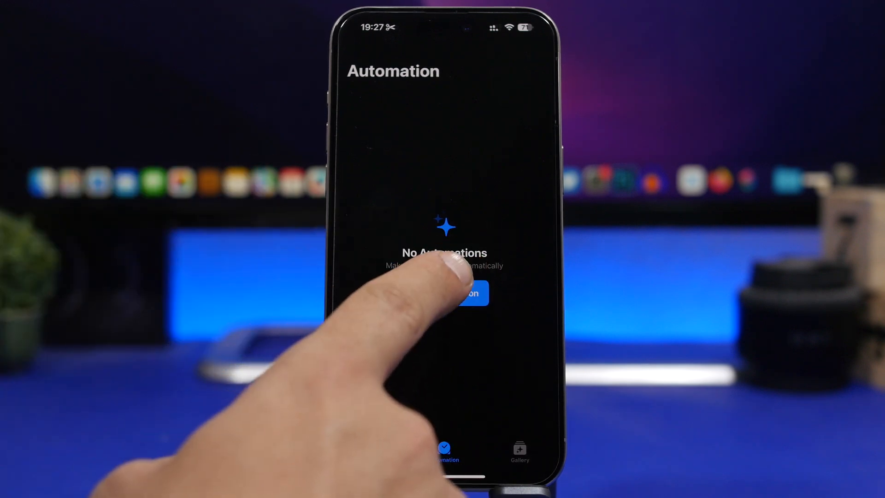
pyautogui.click(445, 293)
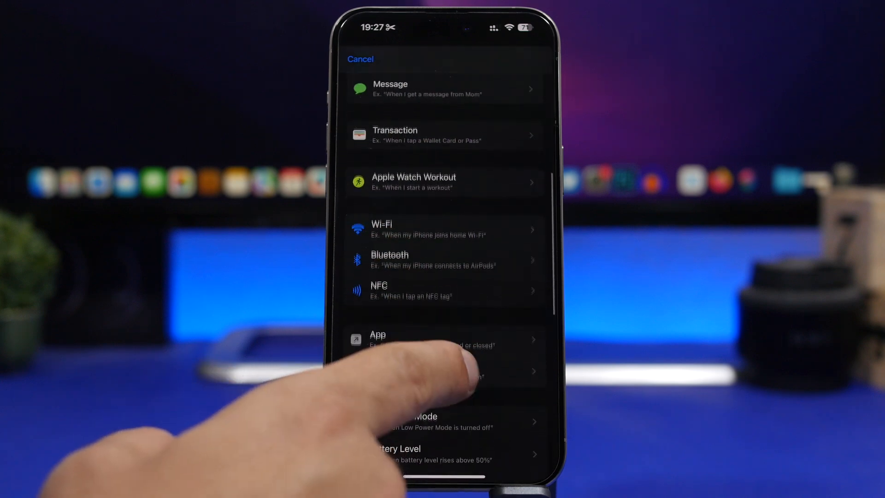
# Step: Use an App trigger with Books, Calculator and Calendar, set to Is Opened
pyautogui.click(444, 339)
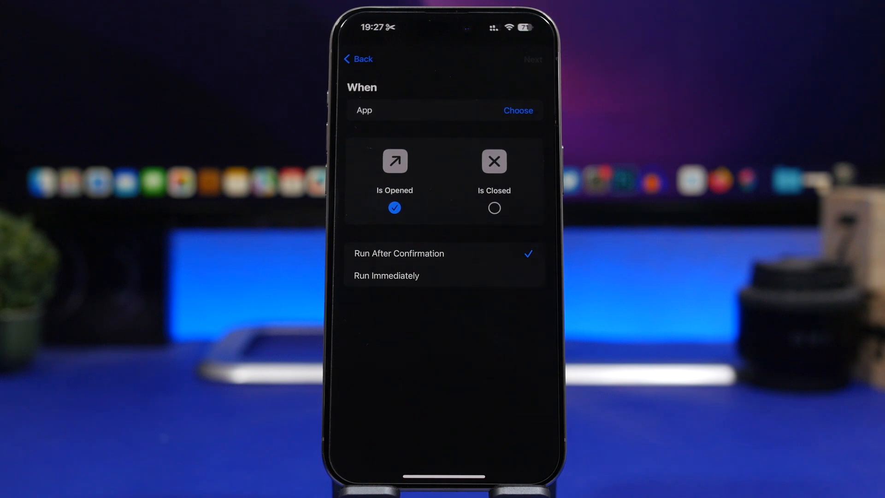
pyautogui.click(518, 110)
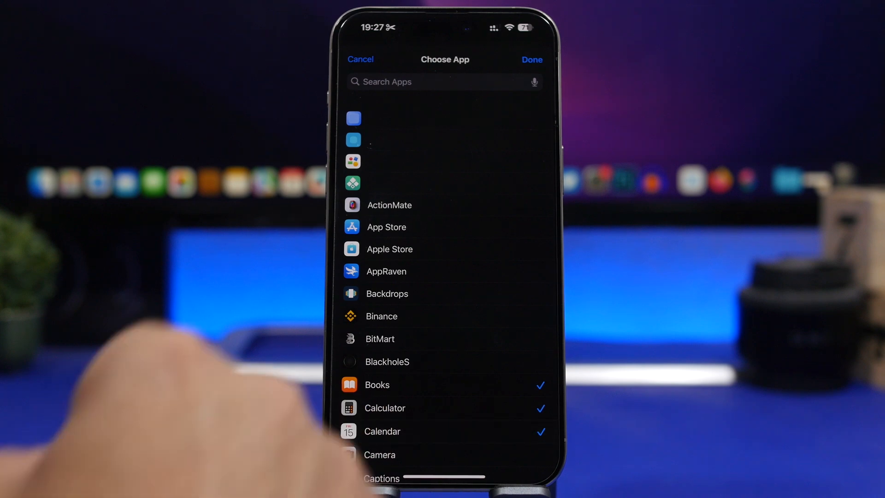
pyautogui.click(531, 60)
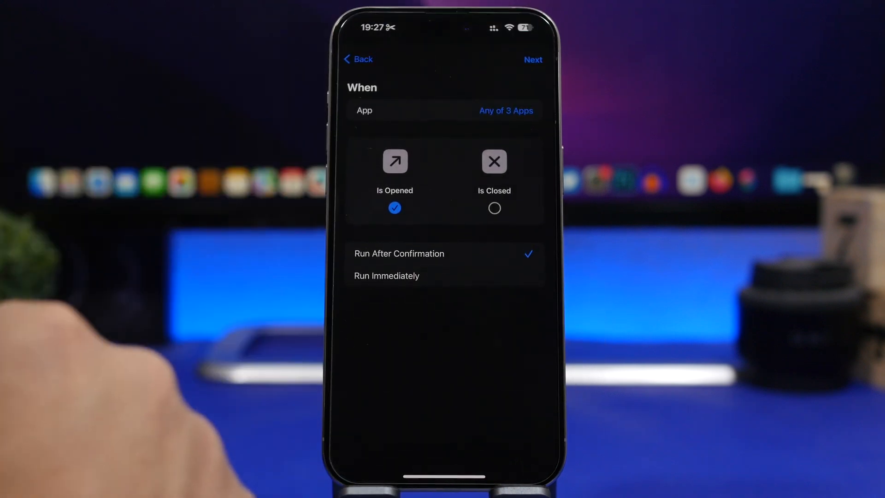
pyautogui.click(387, 276)
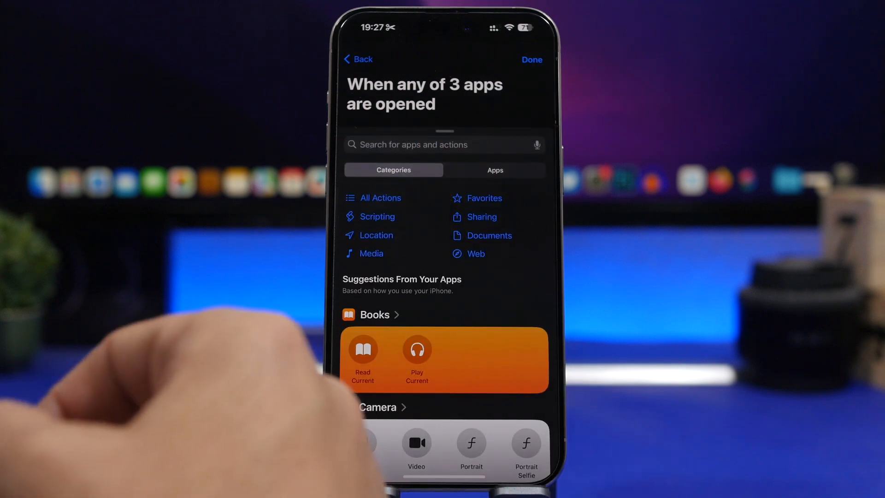
# Step: Search actions for 'Lock screen' and add the Lock Screen action
pyautogui.write('Lock screen')
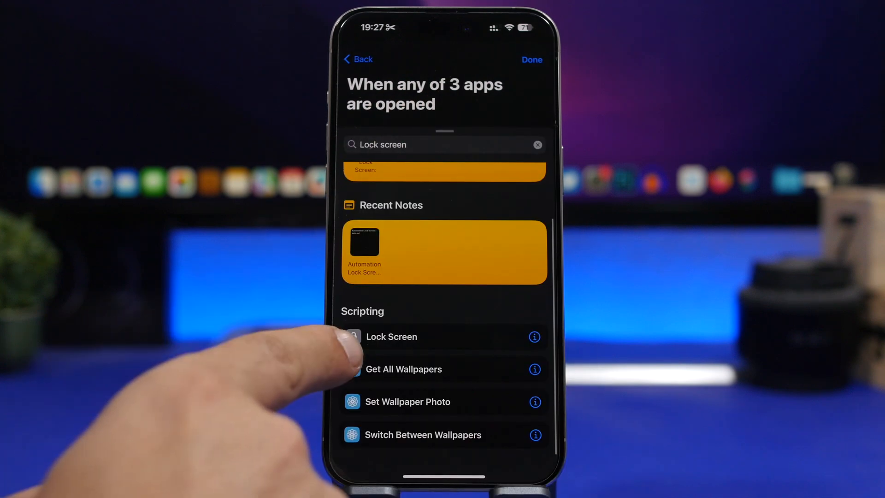
pyautogui.click(392, 336)
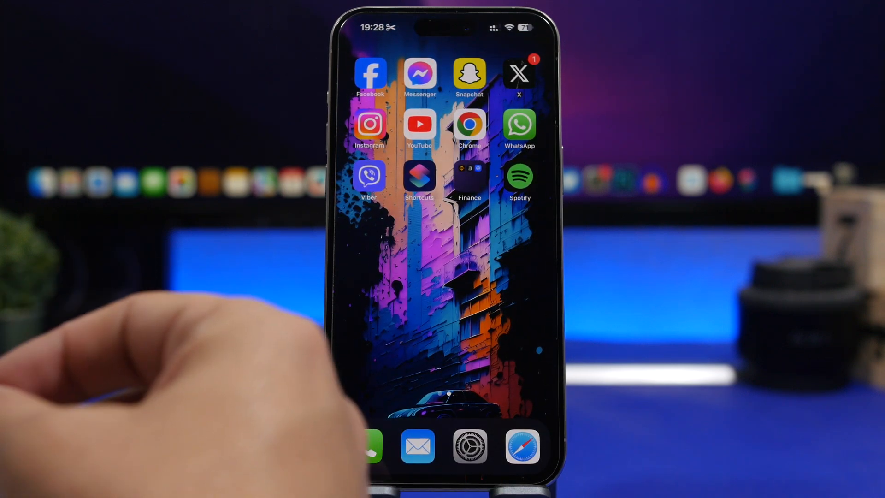
pyautogui.moveTo(226, 367)
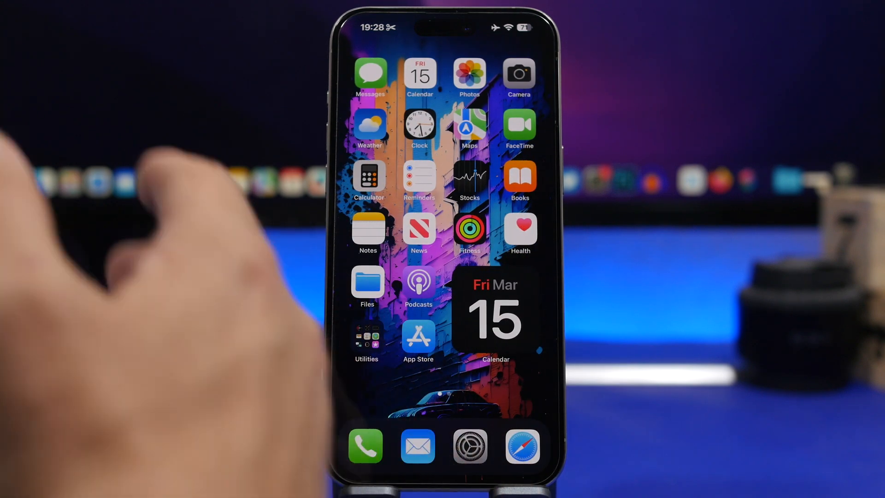
pyautogui.moveTo(169, 254)
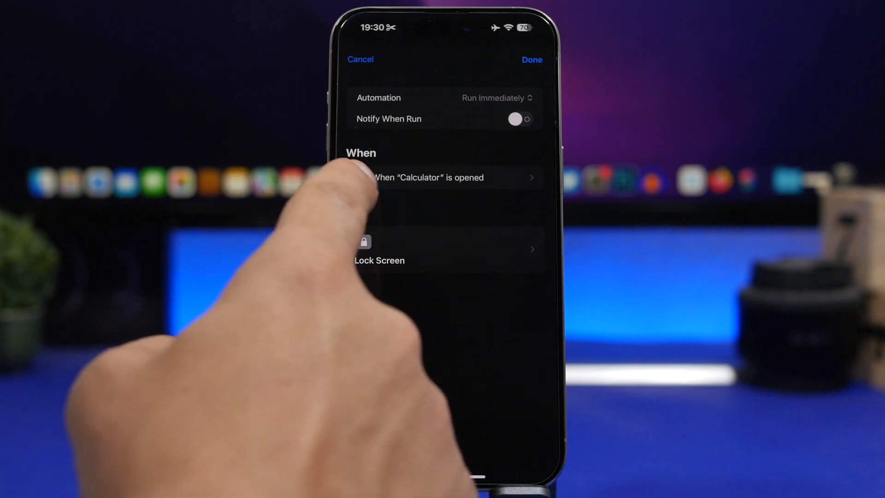
# Step: Save the 'When any of 4 apps are opened' automation and reopen it from the list
pyautogui.click(429, 177)
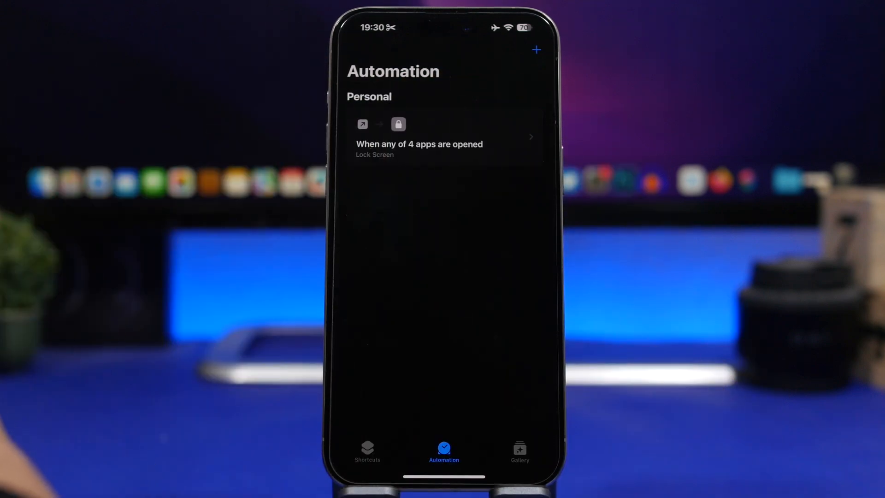
pyautogui.click(443, 138)
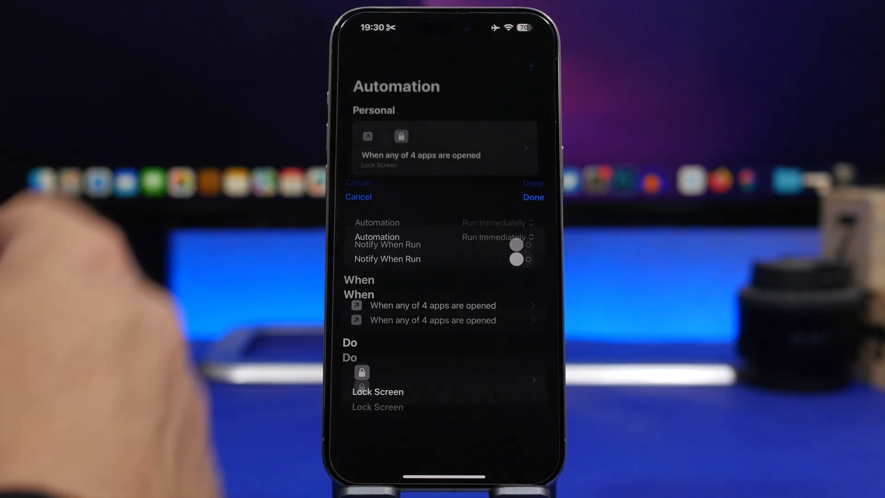
# Step: Open the Any of 4 Apps trigger's Choose App list and deselect the apps
pyautogui.click(432, 320)
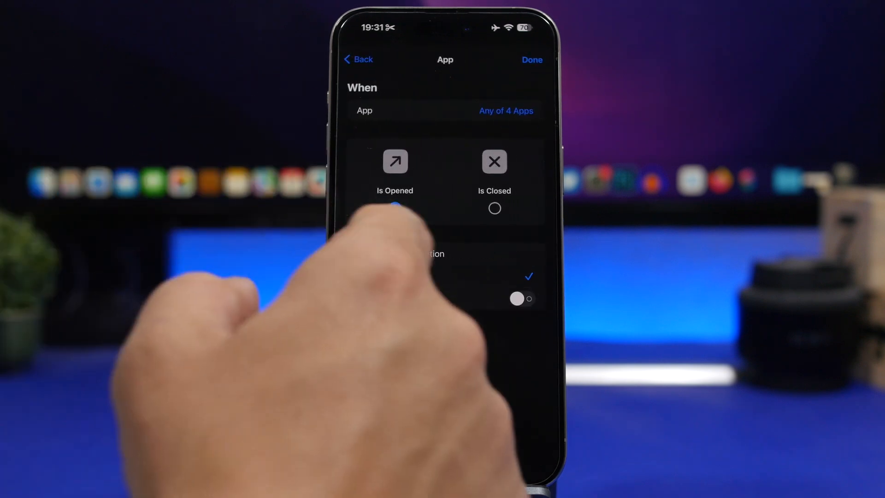
pyautogui.click(506, 111)
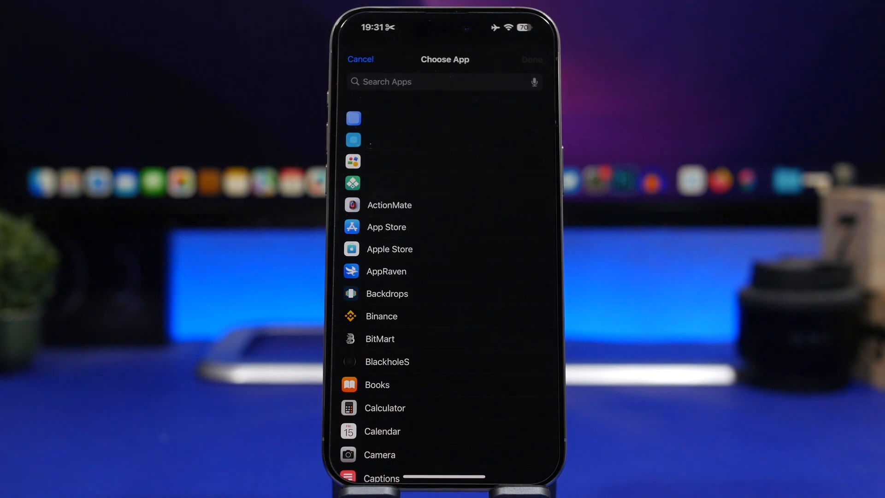
pyautogui.click(360, 59)
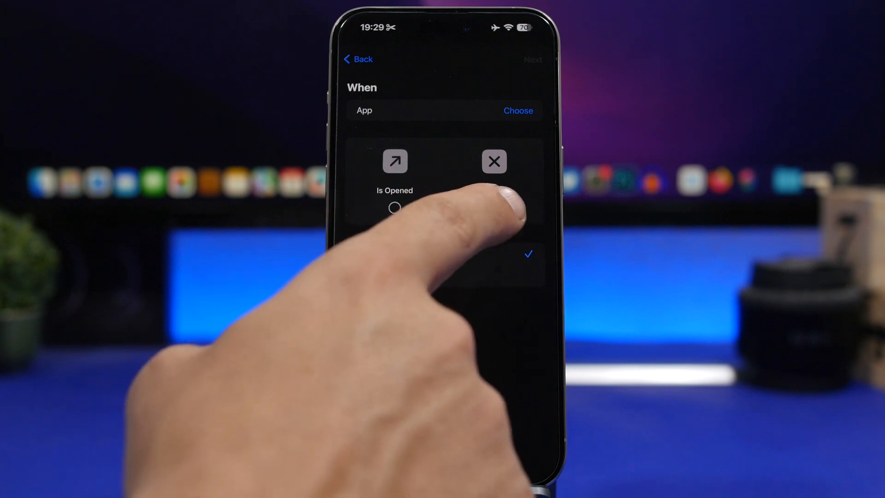
# Step: Trigger when Calculator Is Closed and set it to run immediately
pyautogui.click(493, 208)
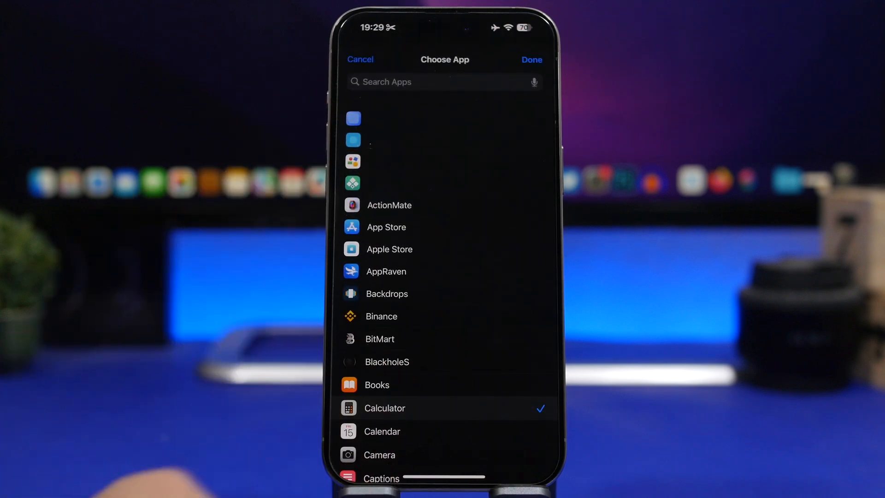
pyautogui.click(530, 60)
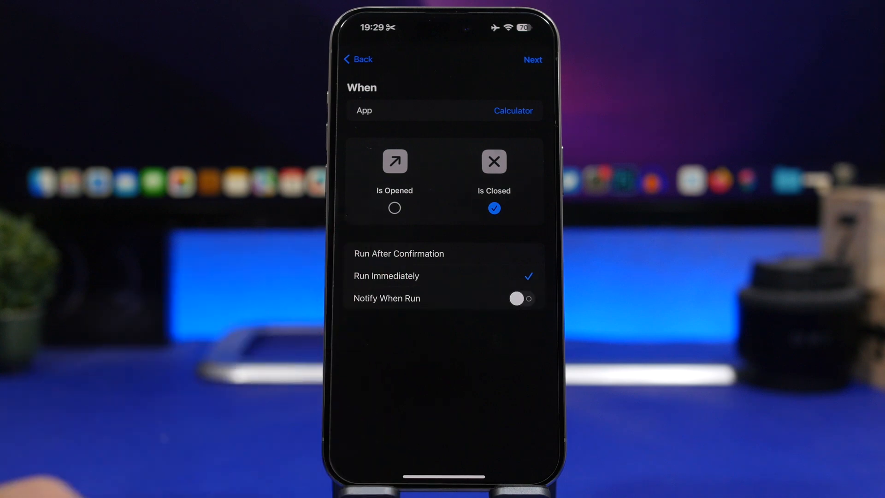
# Step: Start a blank automation, add Lock Screen, and save the Calculator-closed automation
pyautogui.click(532, 59)
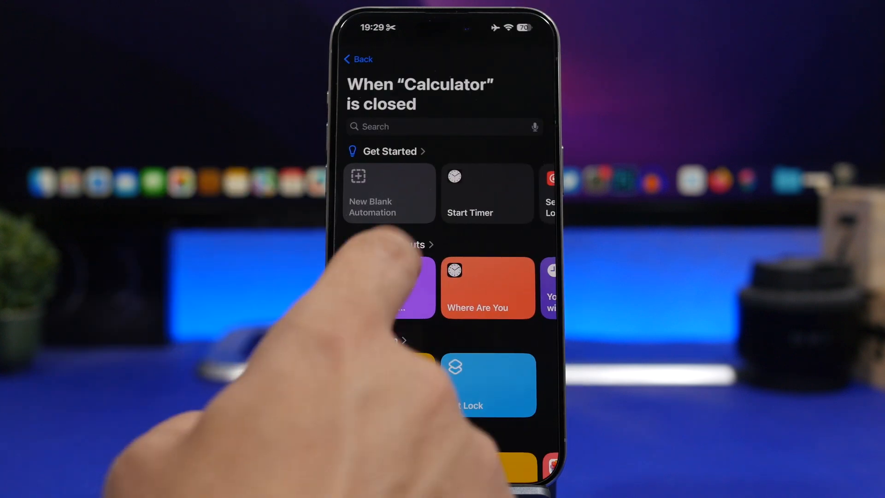
pyautogui.click(388, 193)
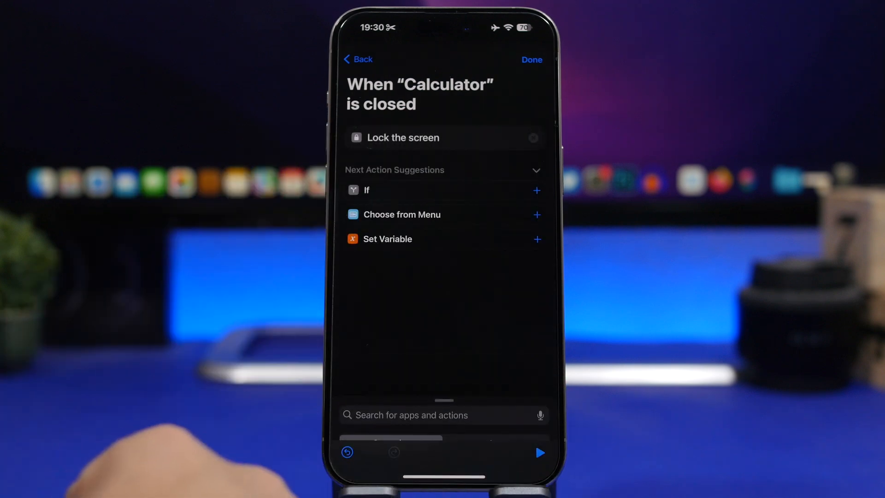
pyautogui.click(531, 60)
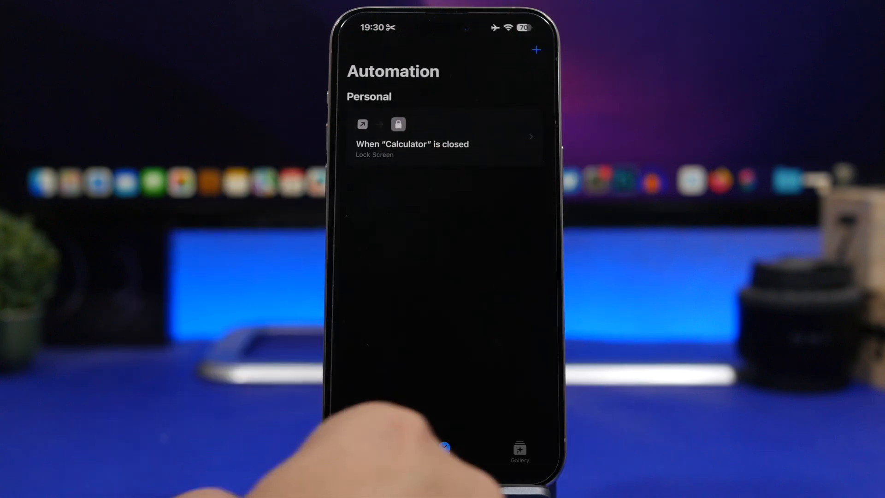